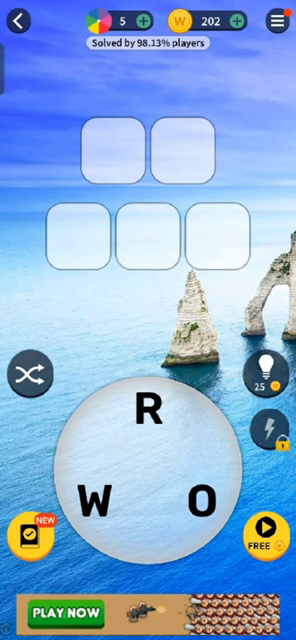
Step: Return from the word puzzle to the France level map, then exit Word Trip to the home screen
click(276, 20)
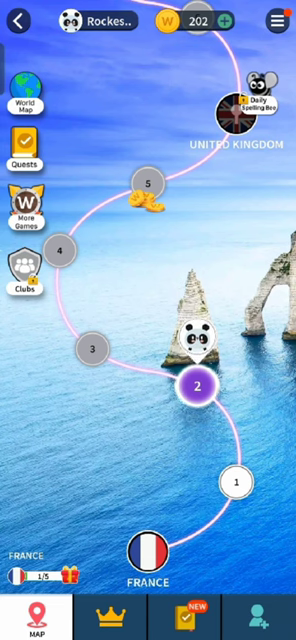
key(home)
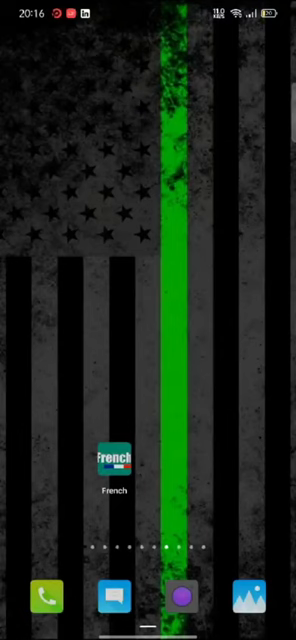